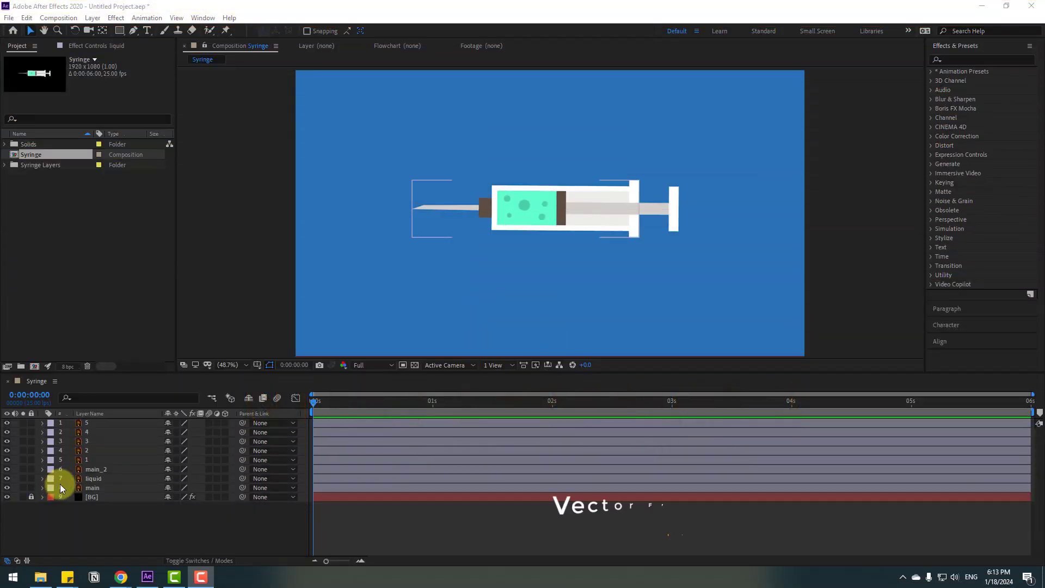
- Slide the main_2 plunger layer right from about 1214 to 1451, then select the liquid layer
click(94, 478)
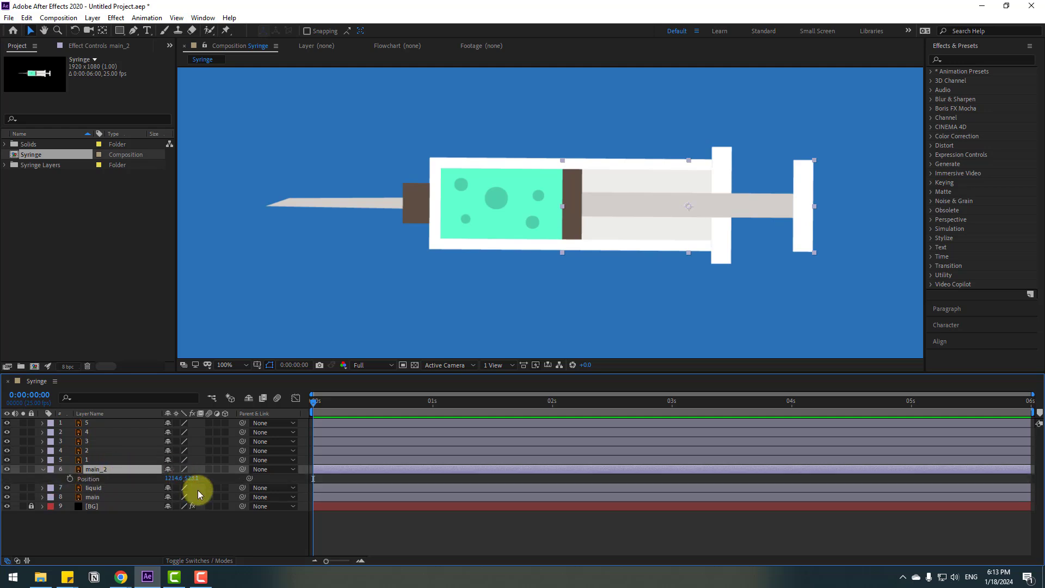
drag(194, 479, 303, 477)
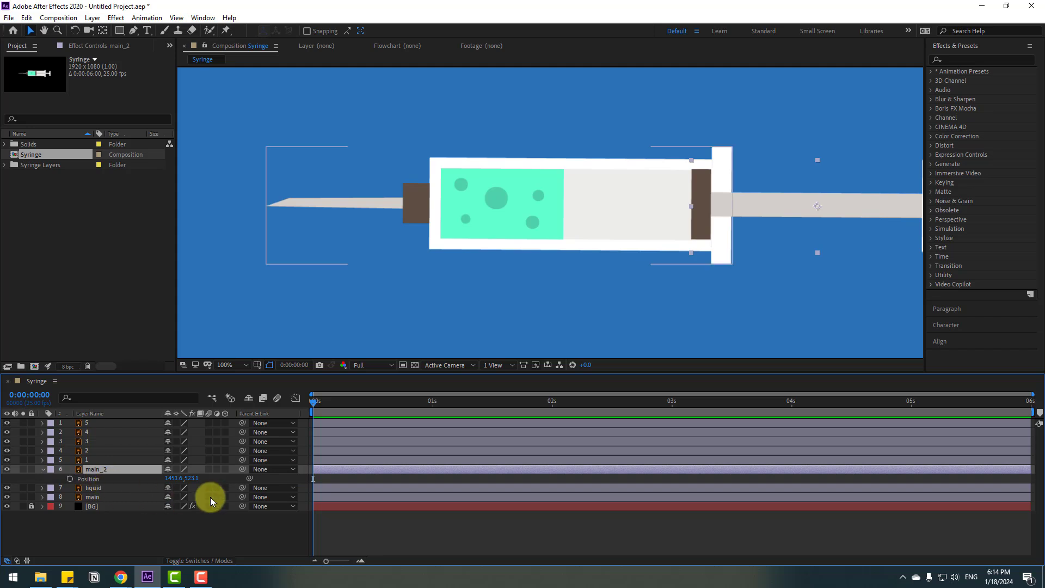
click(94, 488)
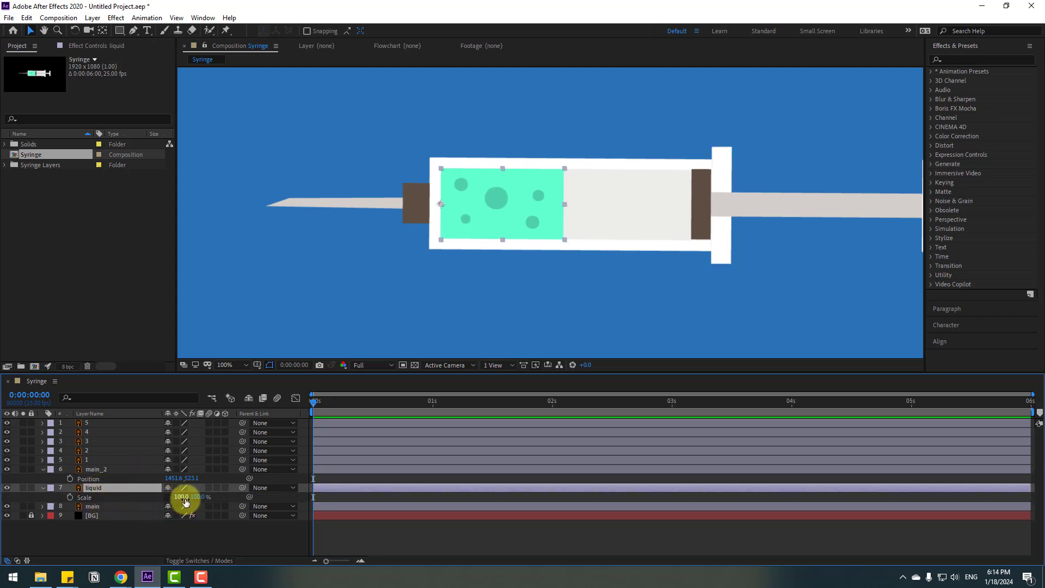
- Stretch liquid Scale X to 204 and keyframe plunger position and liquid scale at 0s and about 4s
drag(185, 500, 232, 497)
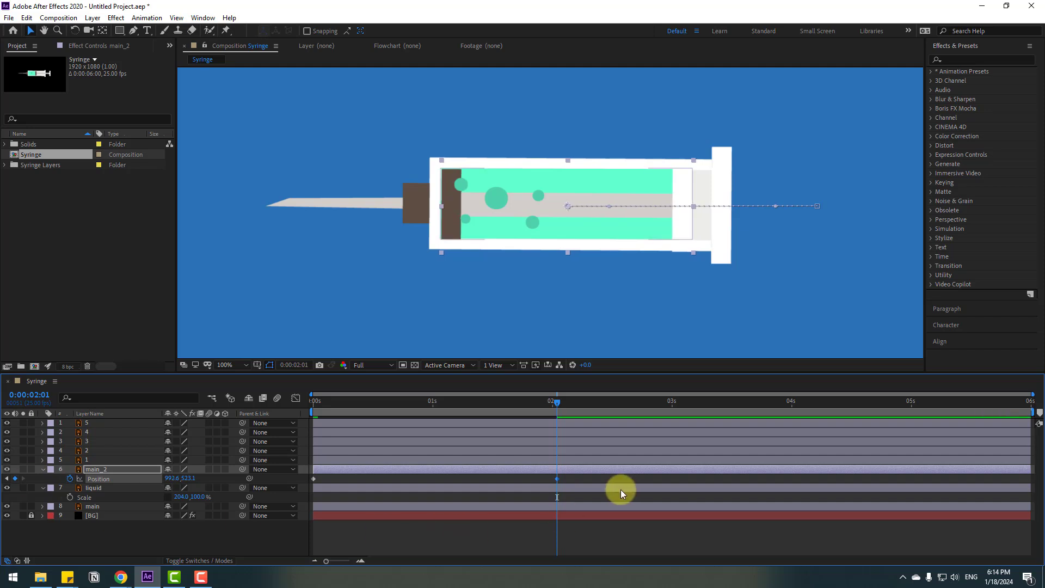
click(314, 400)
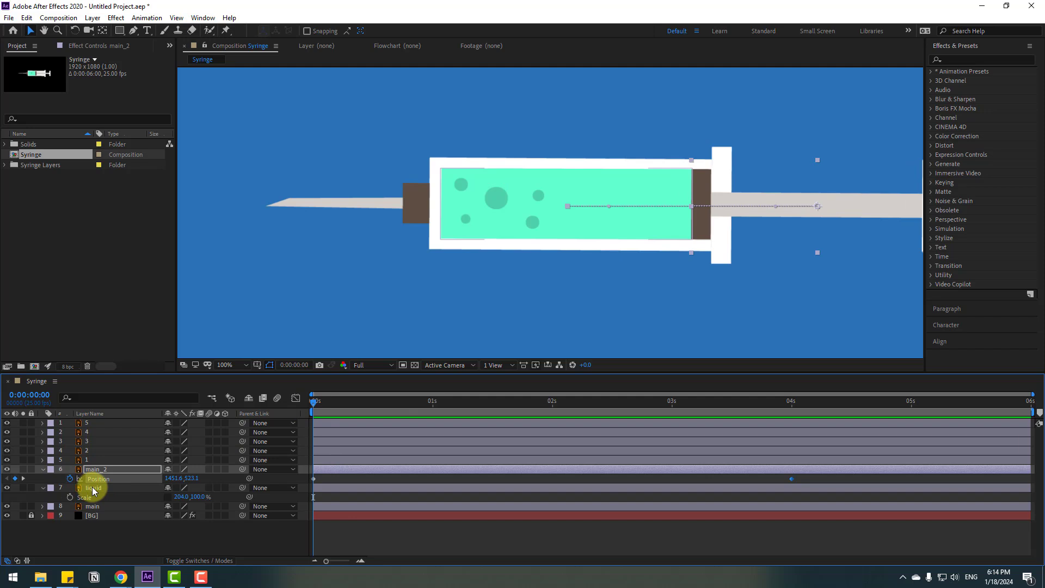
click(94, 488)
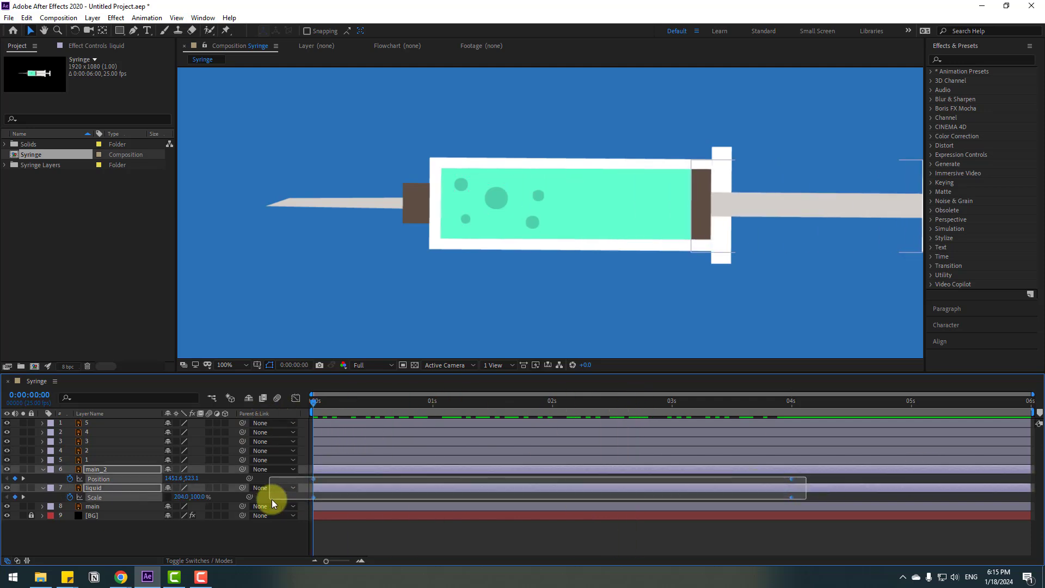
- Apply Easy Ease to the selected plunger and liquid keyframes and preview the push
right_click(275, 498)
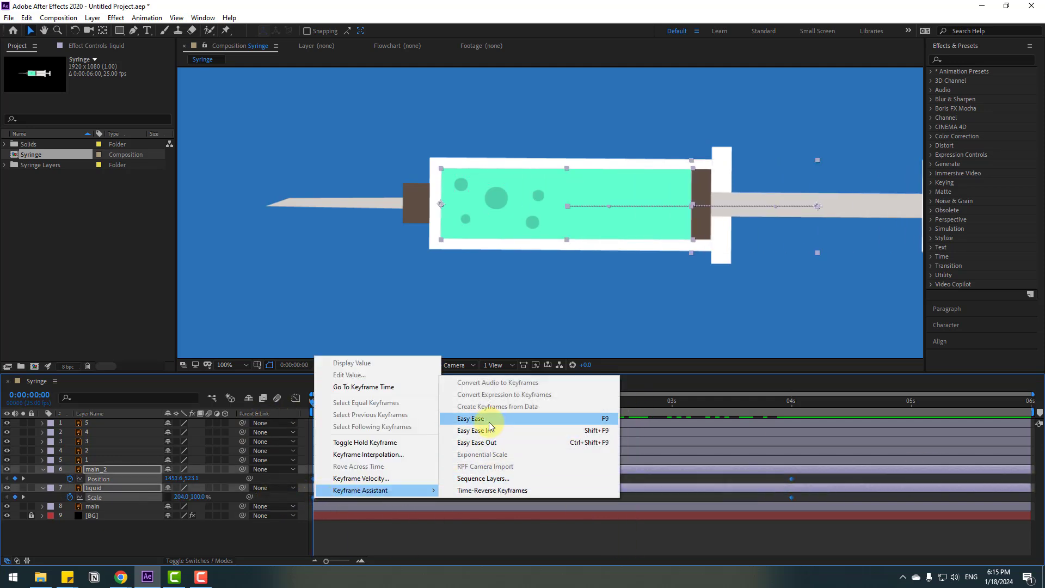
click(469, 418)
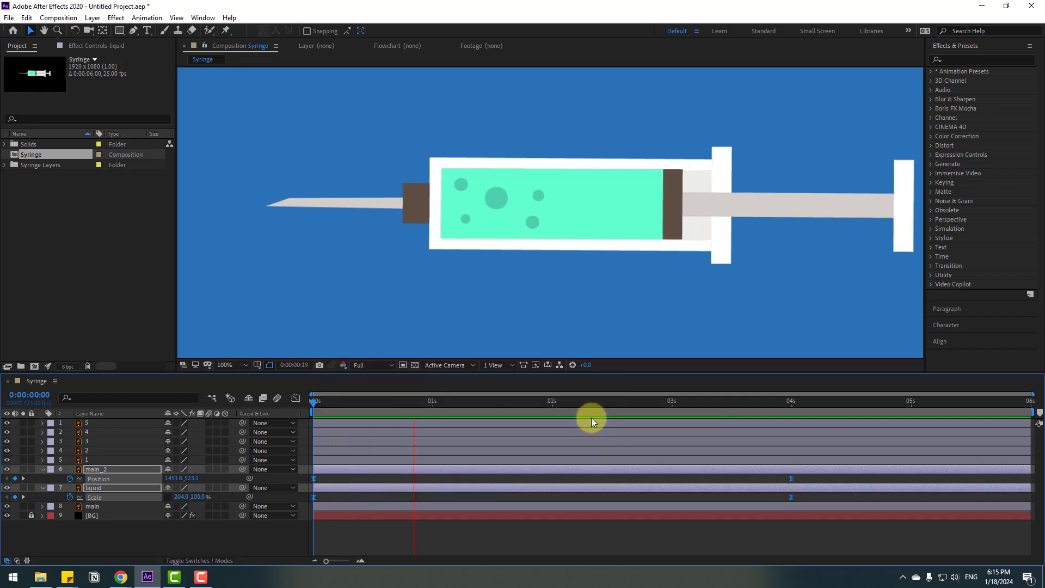
drag(592, 420, 889, 420)
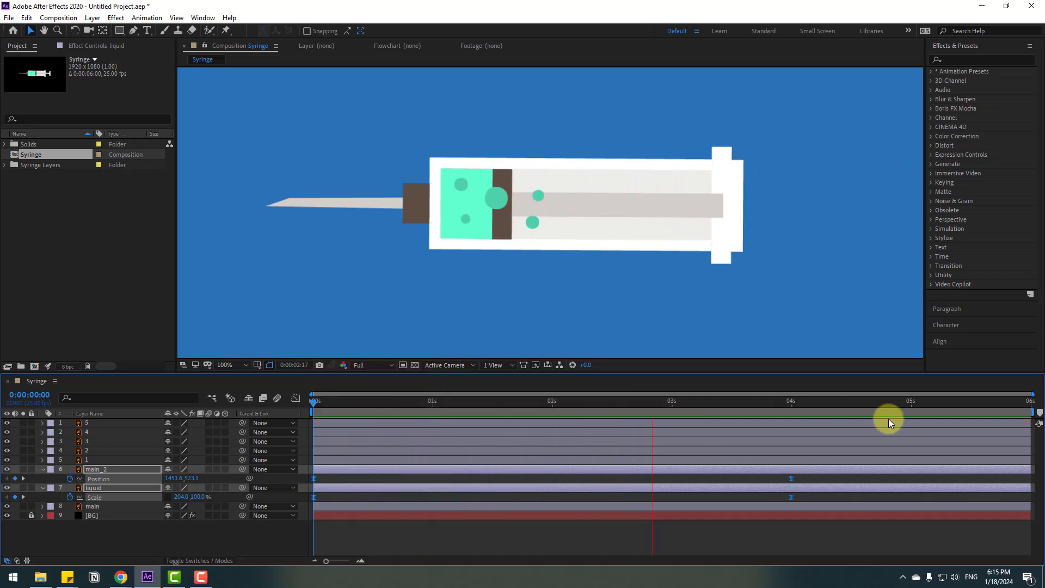
click(327, 401)
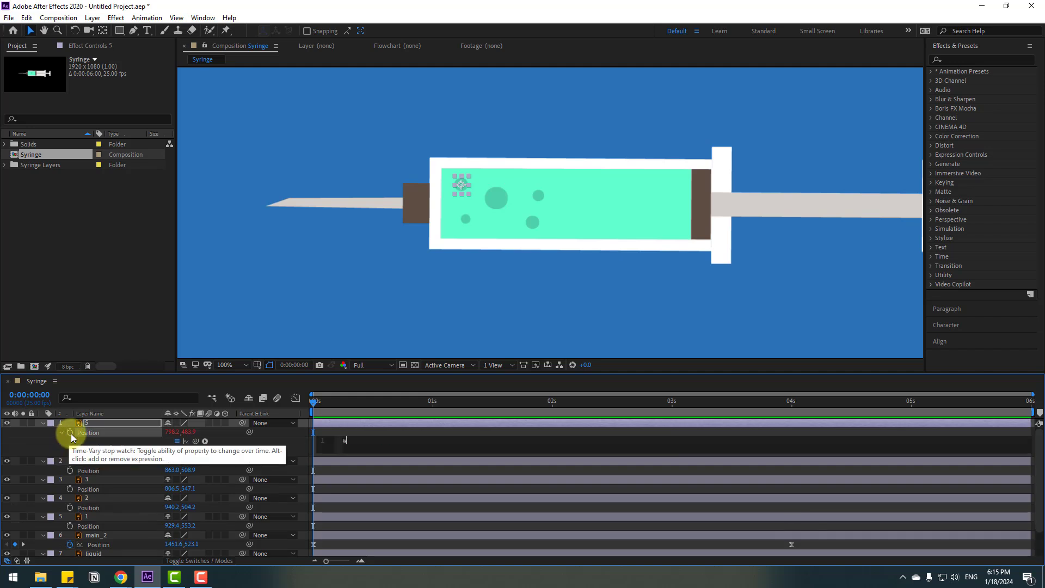
- Enter wiggle(2,5) on bubble 5's position and copy the expression onto the other bubble layers
text(iggle(2))
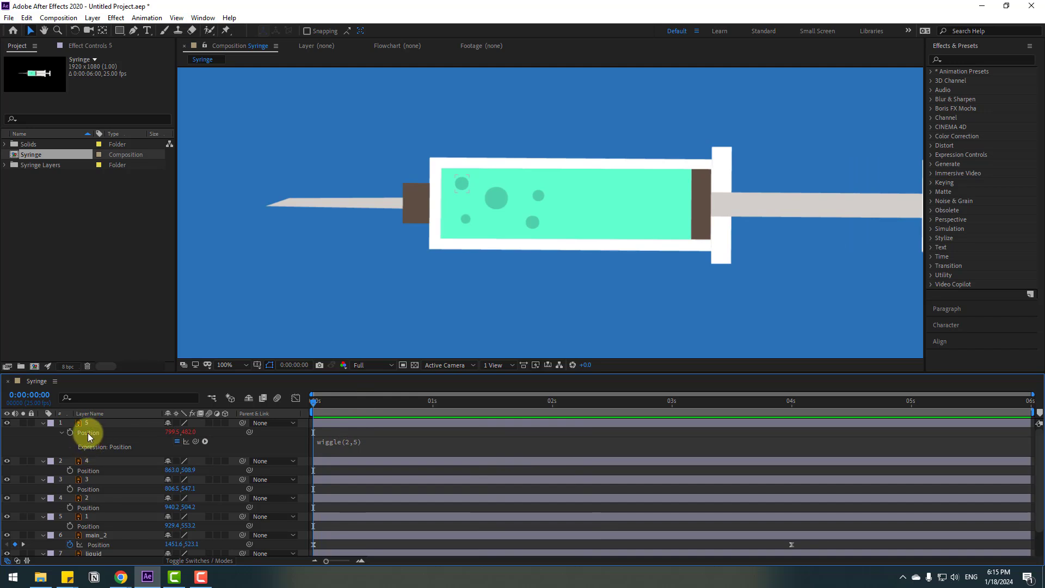
click(26, 18)
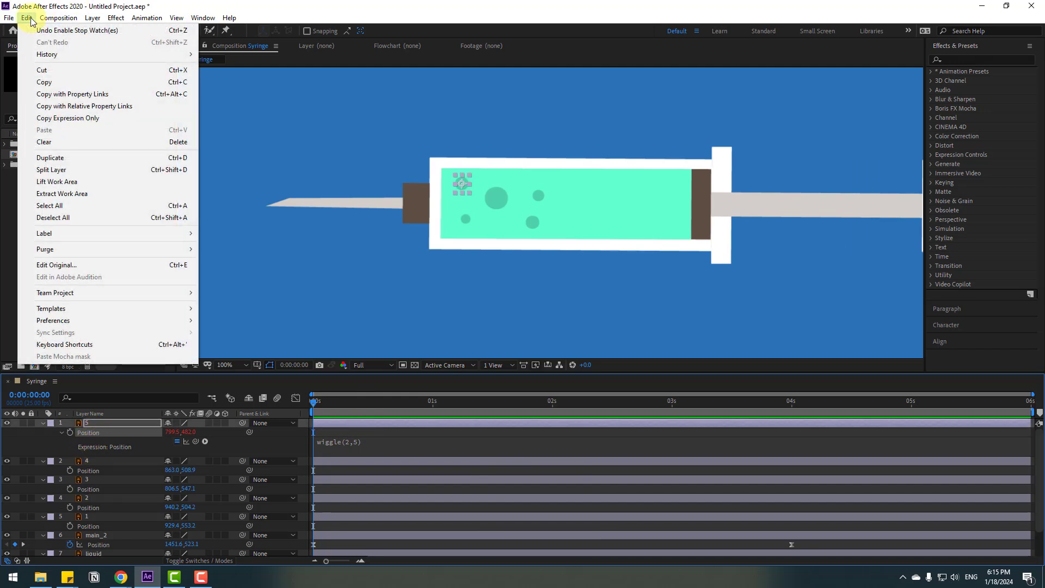
mouse_move(66, 117)
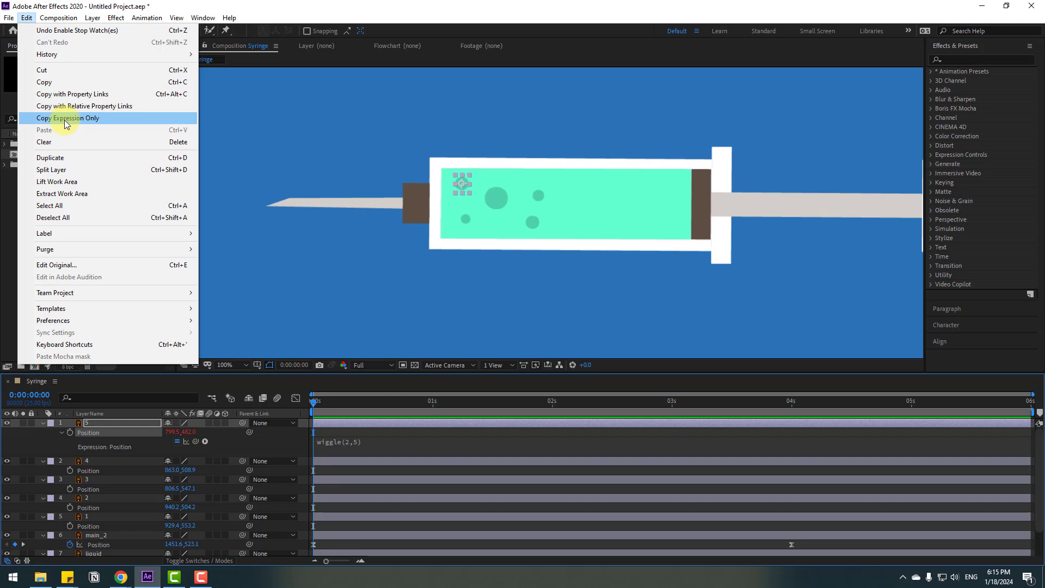
mouse_move(98, 127)
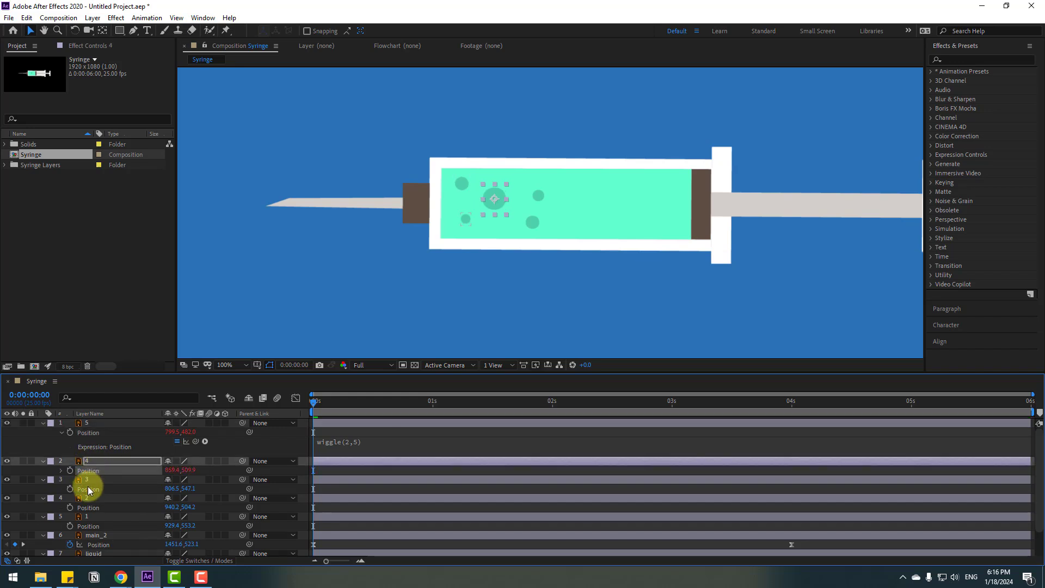
click(87, 489)
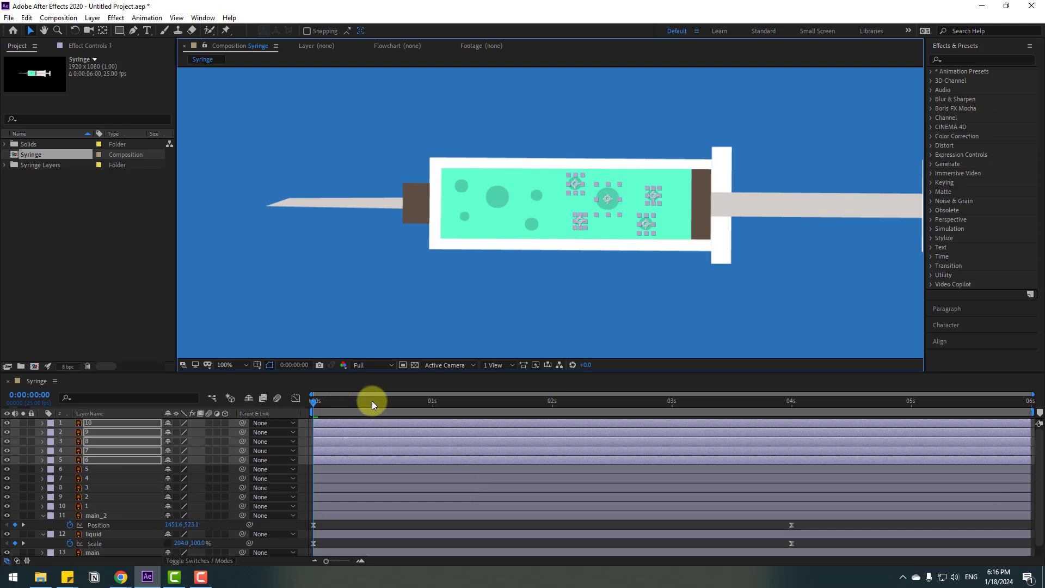
- Spread the duplicated bubbles into empty areas of the liquid, giving ten bubbles
drag(373, 400, 414, 401)
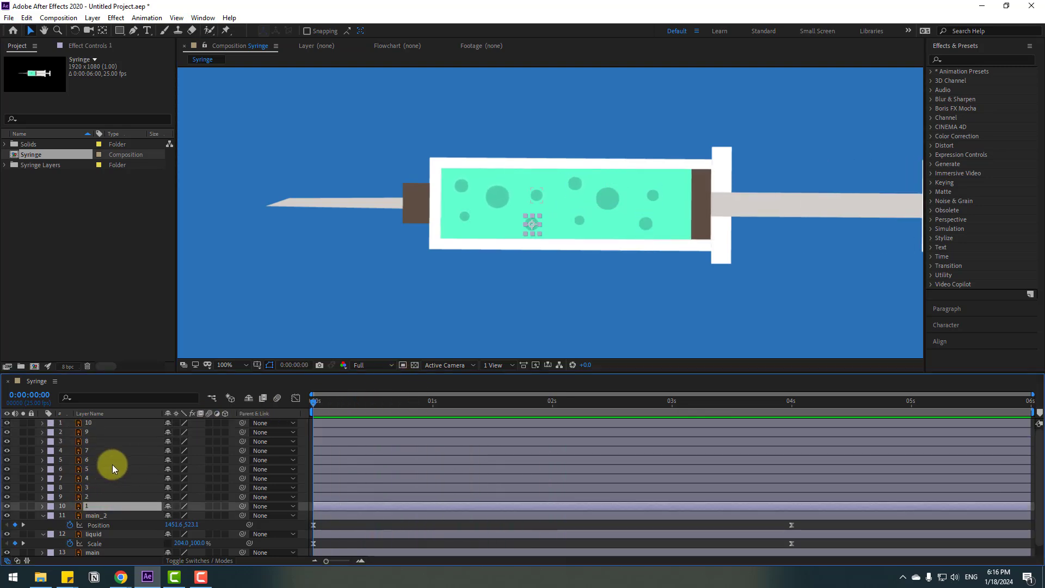
- Pre-compose the ten bubble layers as 'Bubbles' and move it beneath liquid 2 in the stack
right_click(113, 468)
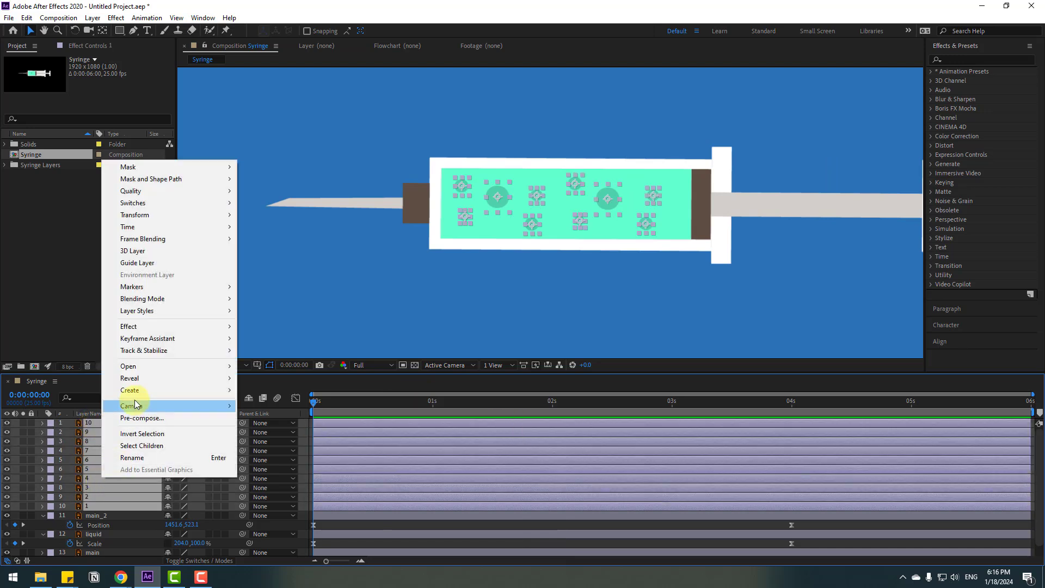
click(141, 418)
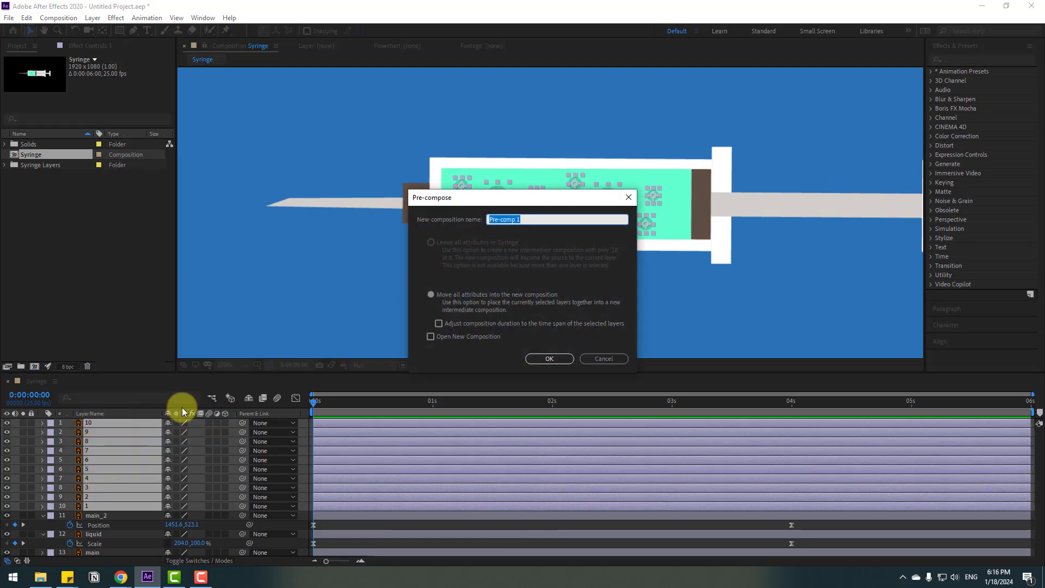
text(Bubb)
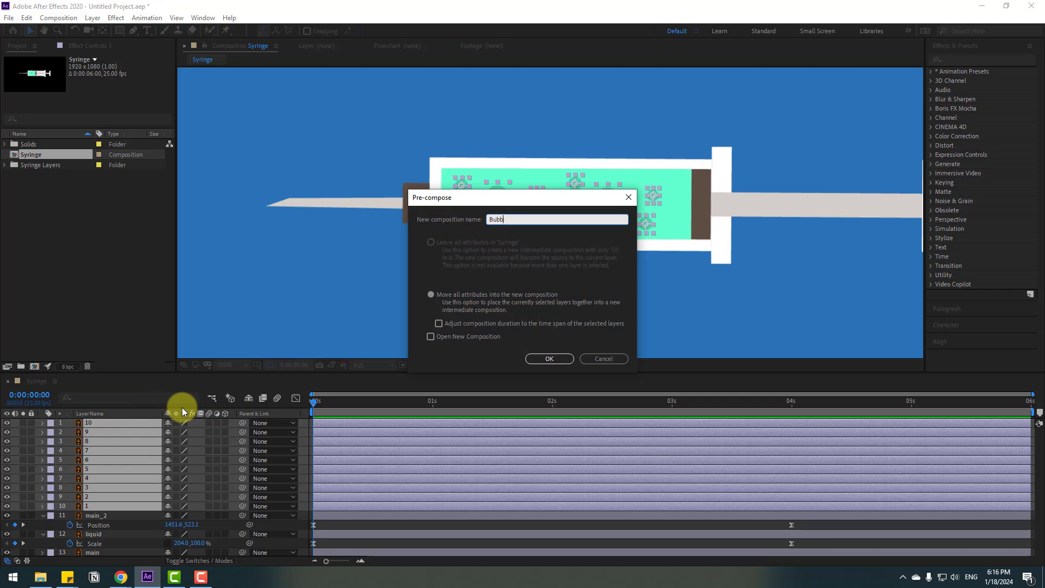
click(548, 358)
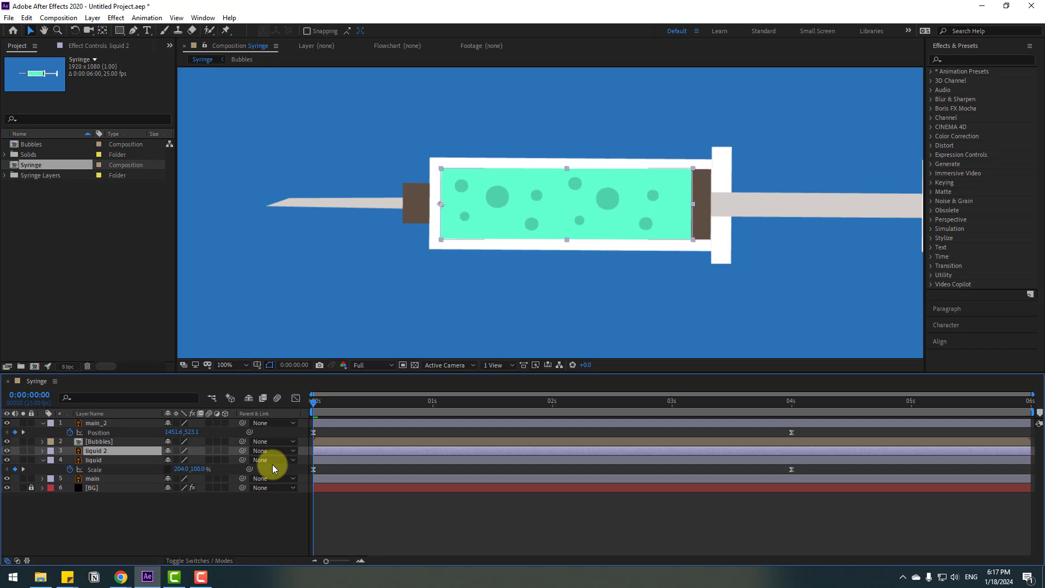
click(99, 441)
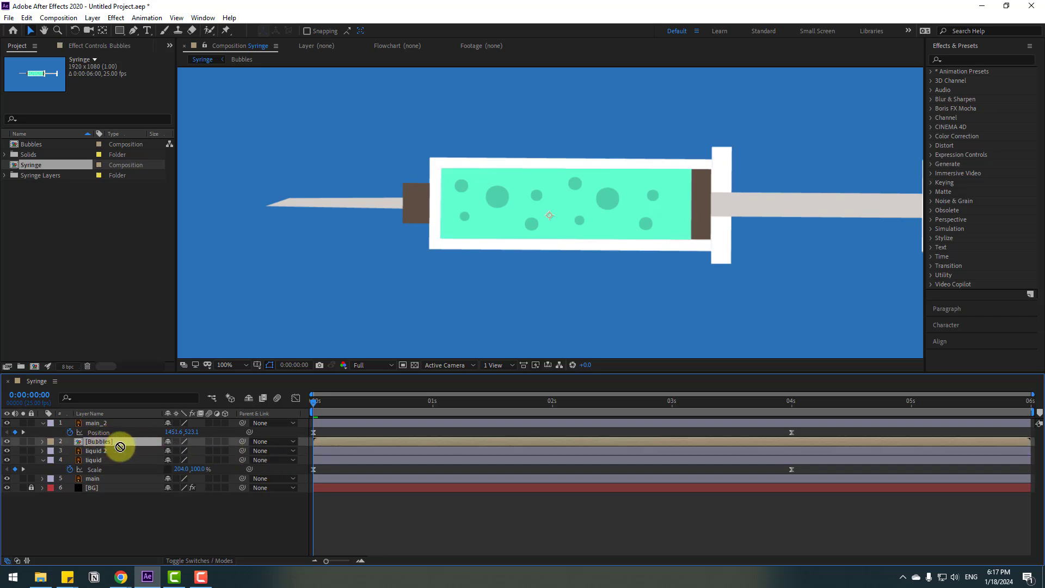
drag(100, 441, 116, 458)
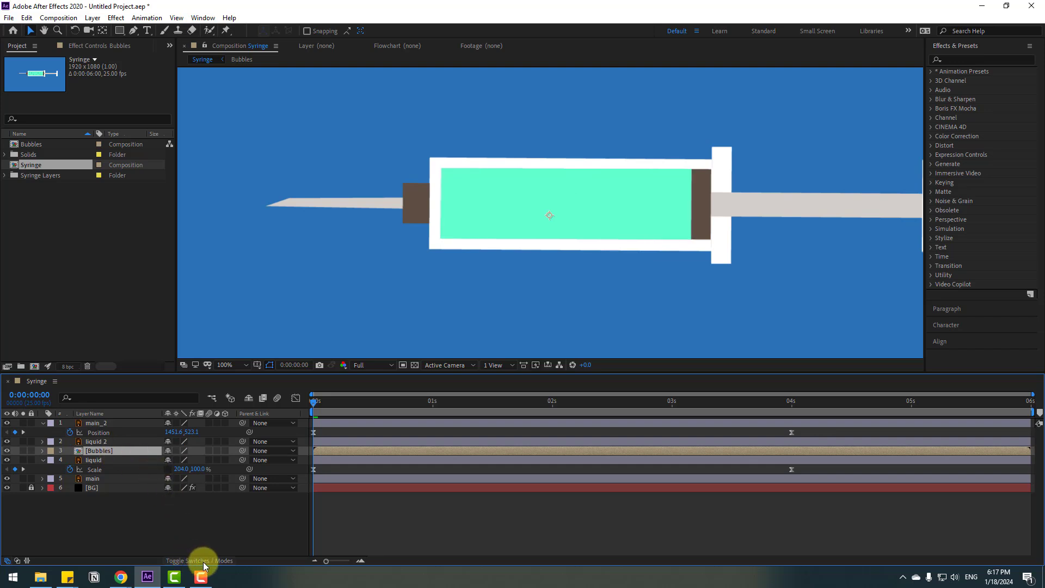
- Set the Bubbles layer's Track Matte to Alpha Matte 'liquid 2'
click(198, 560)
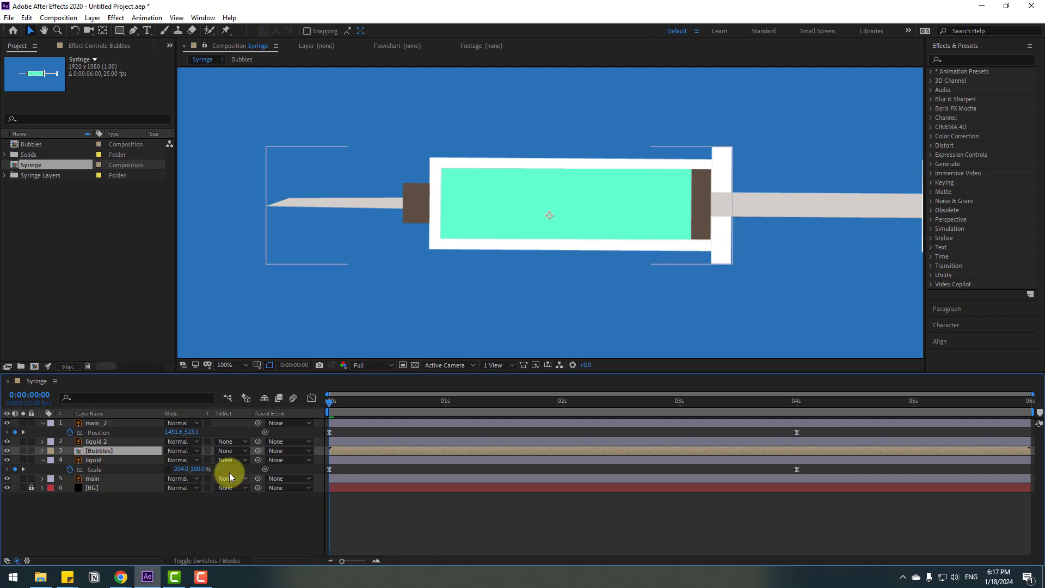
click(229, 478)
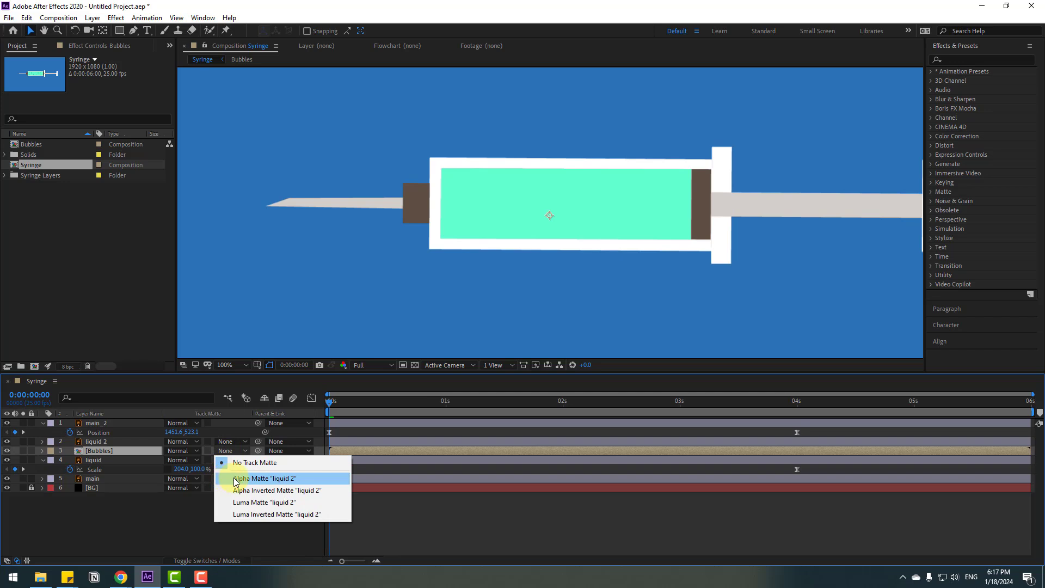
click(261, 478)
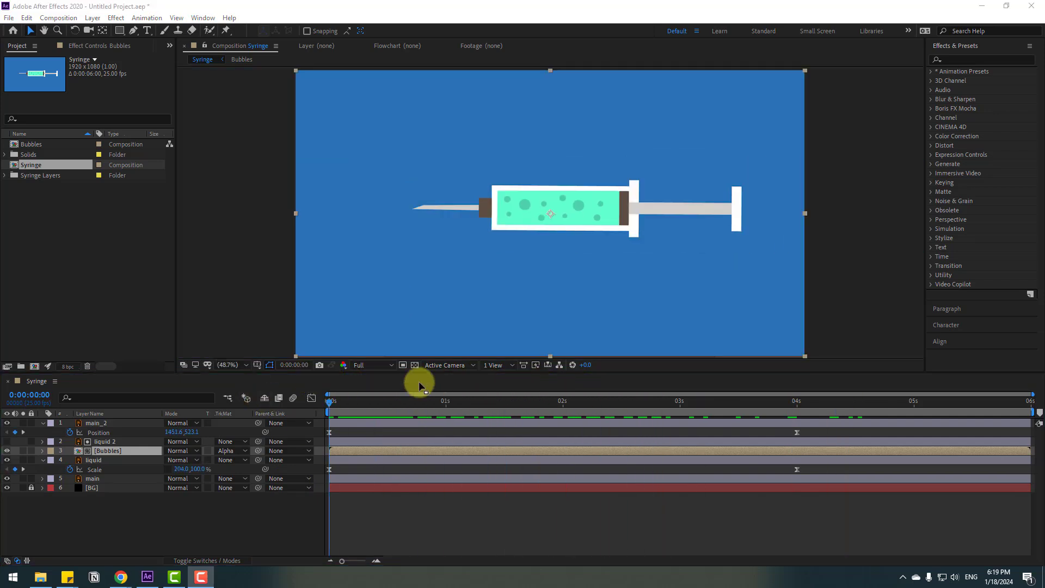
mouse_move(336, 92)
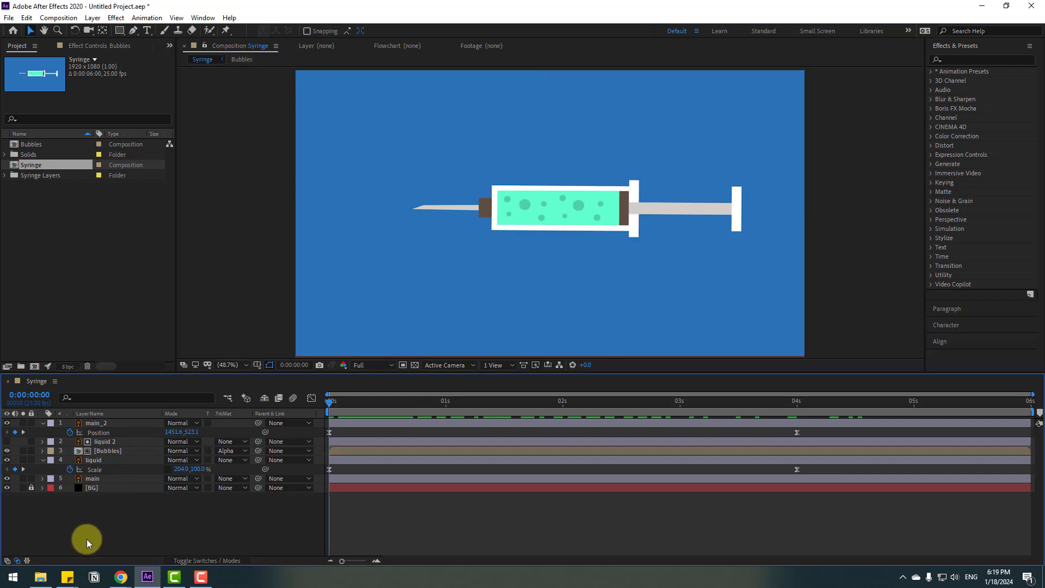
mouse_move(132, 31)
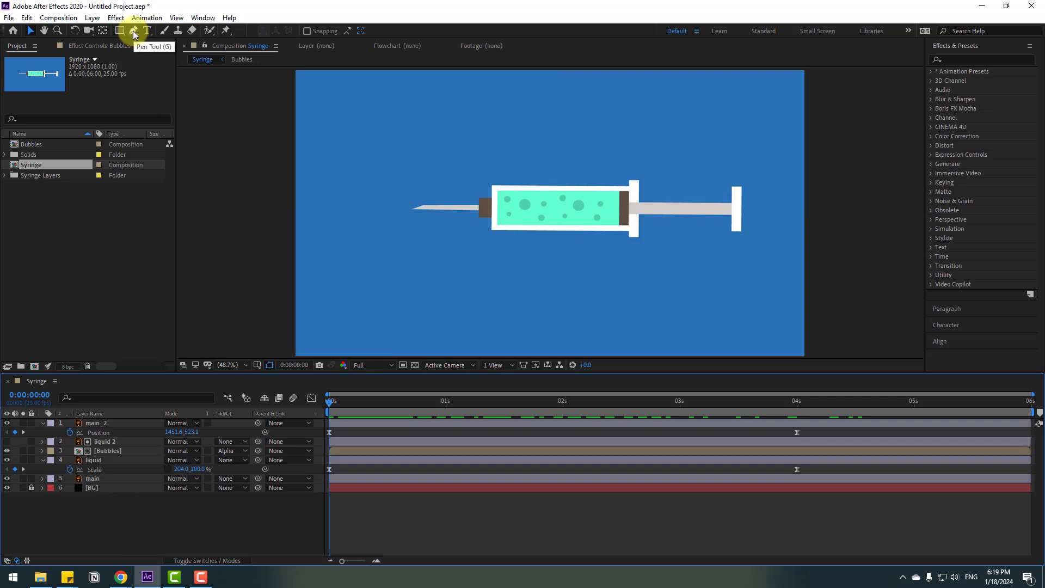
- Draw a teardrop path with the Pen tool, remove its stroke and fill it with the liquid's teal
click(133, 30)
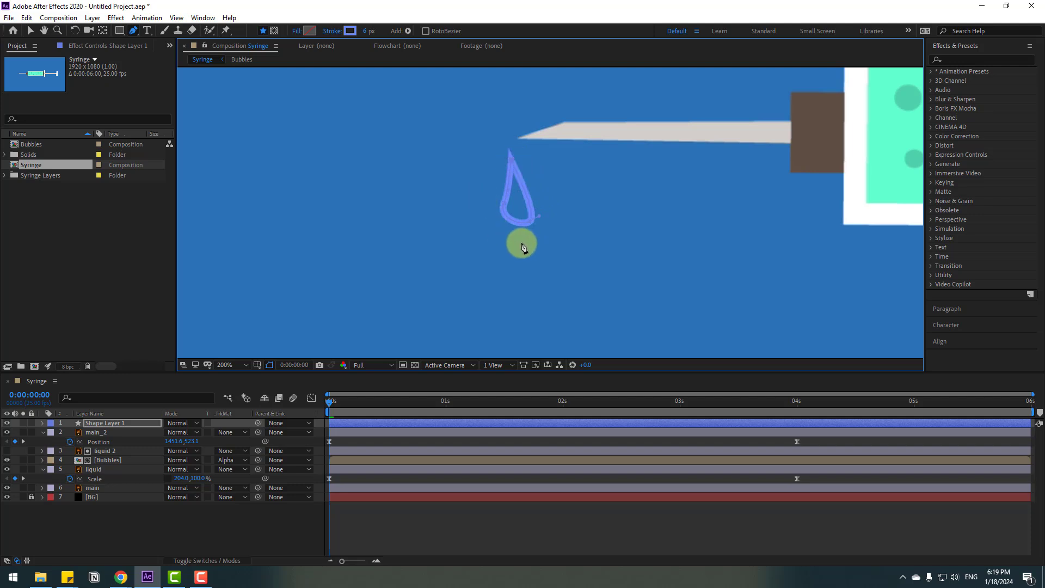
drag(523, 243, 511, 160)
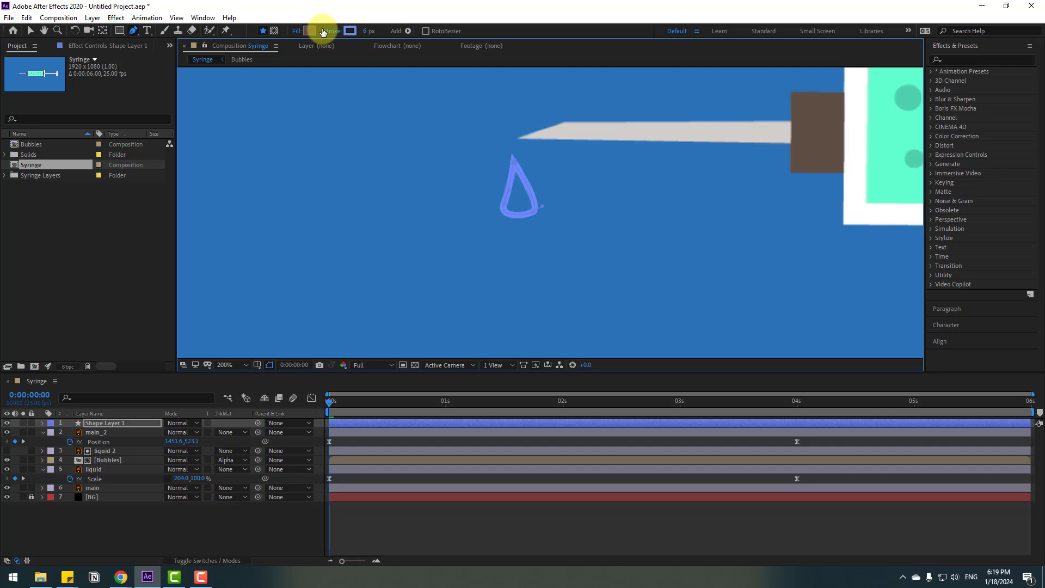
click(351, 30)
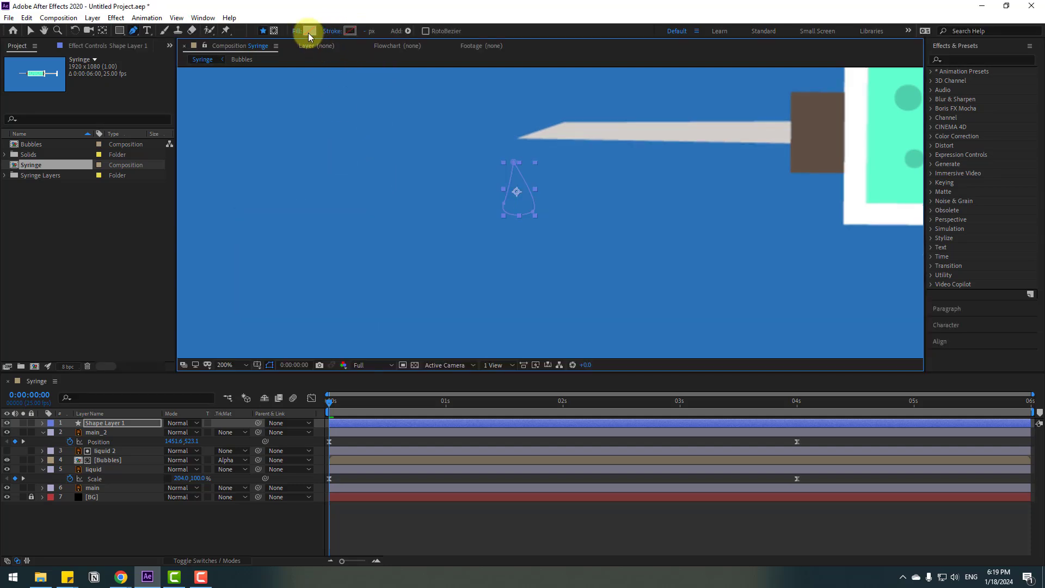
click(308, 30)
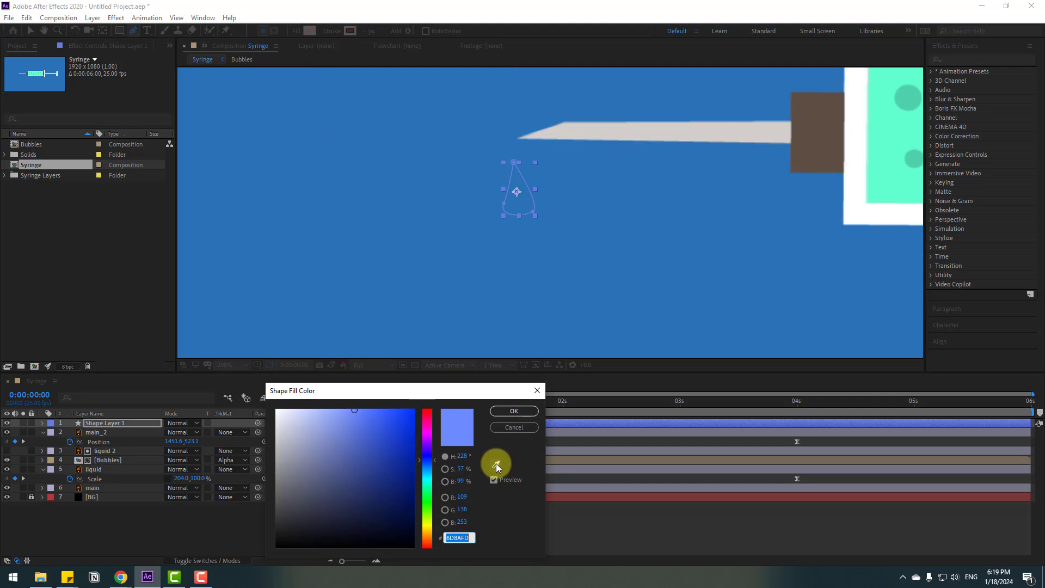
click(880, 140)
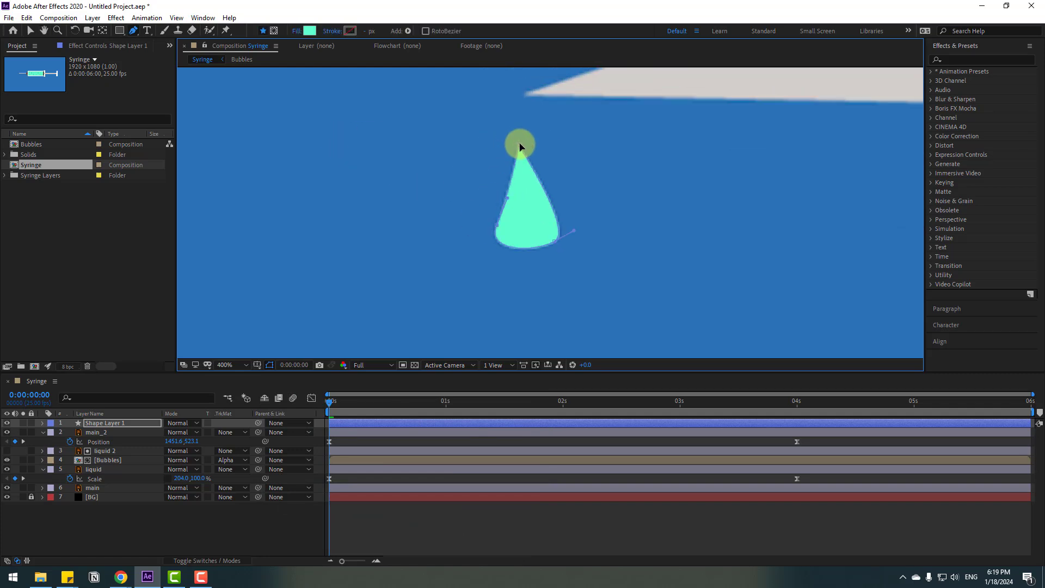
- Adjust the bezier handles to sharpen the drop's tip and round its bottom curve
drag(521, 147, 573, 233)
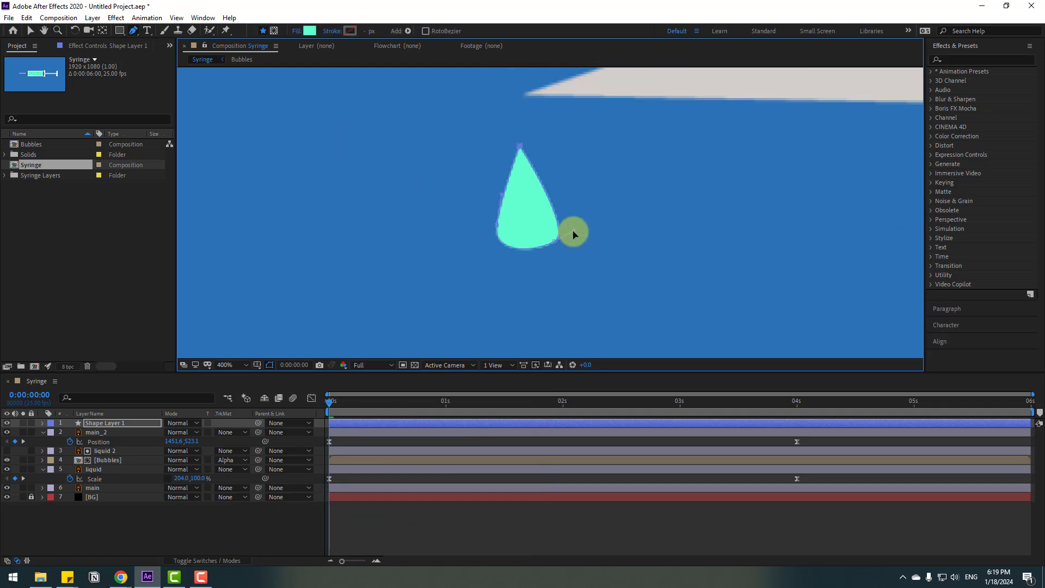
drag(575, 234, 553, 254)
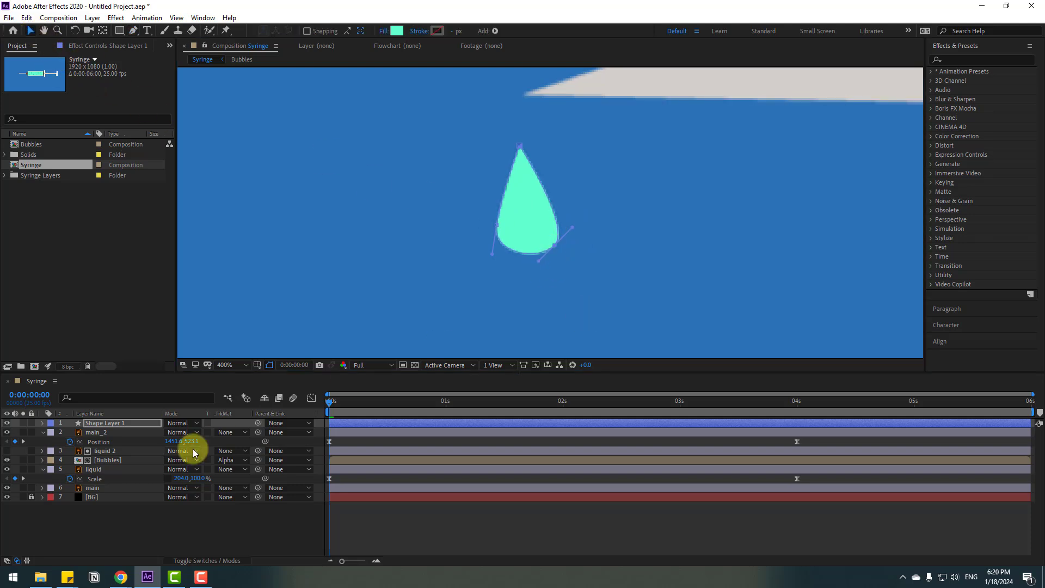
- Rename the shape layer 'drop' and move its anchor point to the tip
double_click(105, 423)
text(drop)
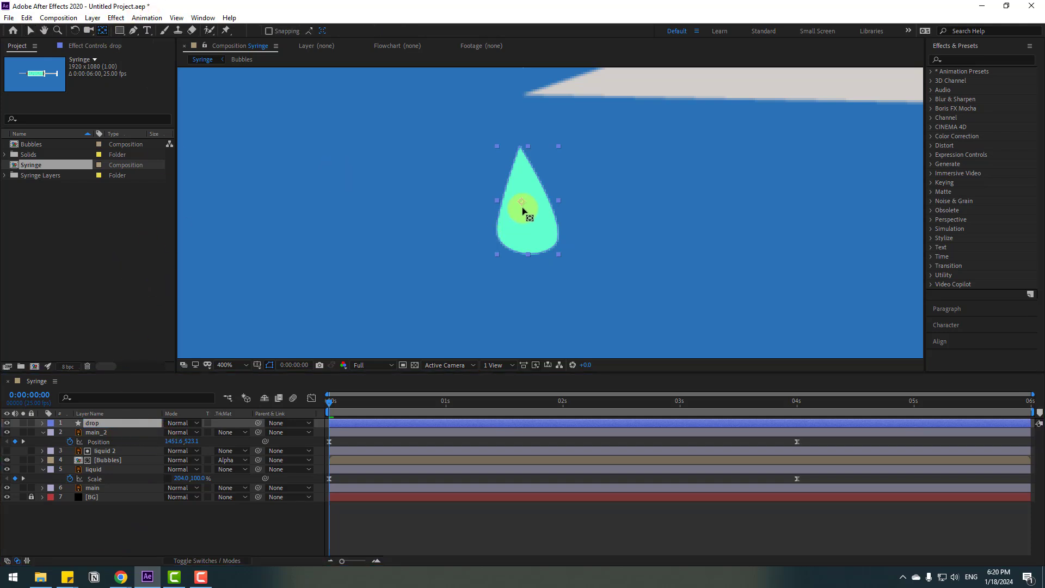
drag(524, 210, 521, 158)
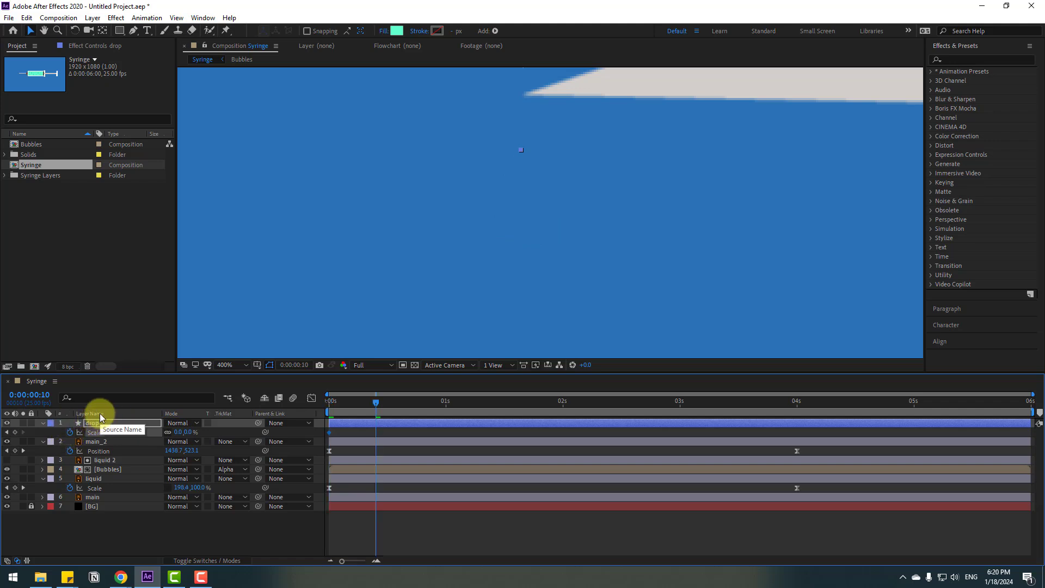
mouse_move(611, 263)
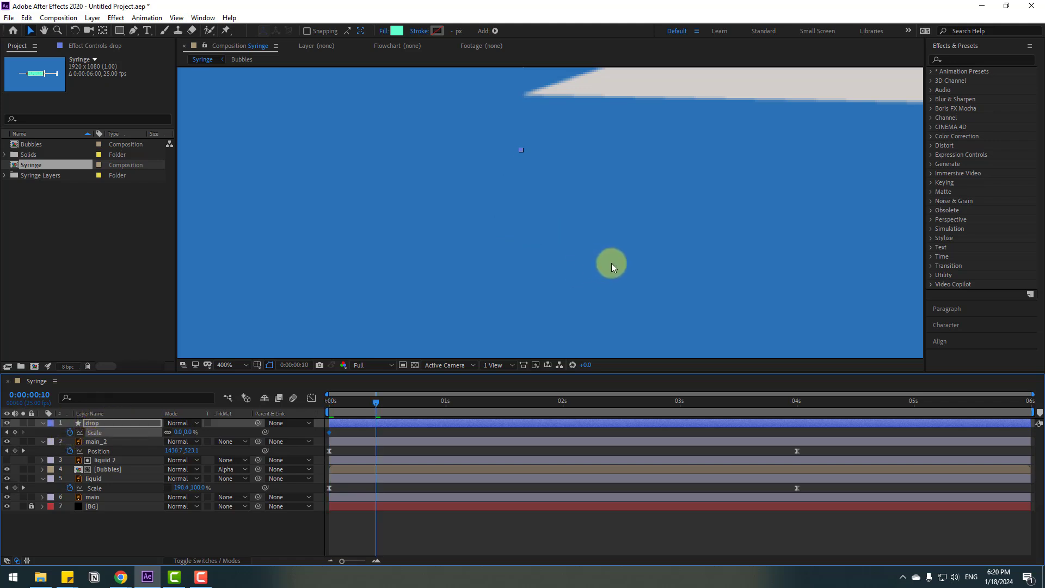
mouse_move(614, 272)
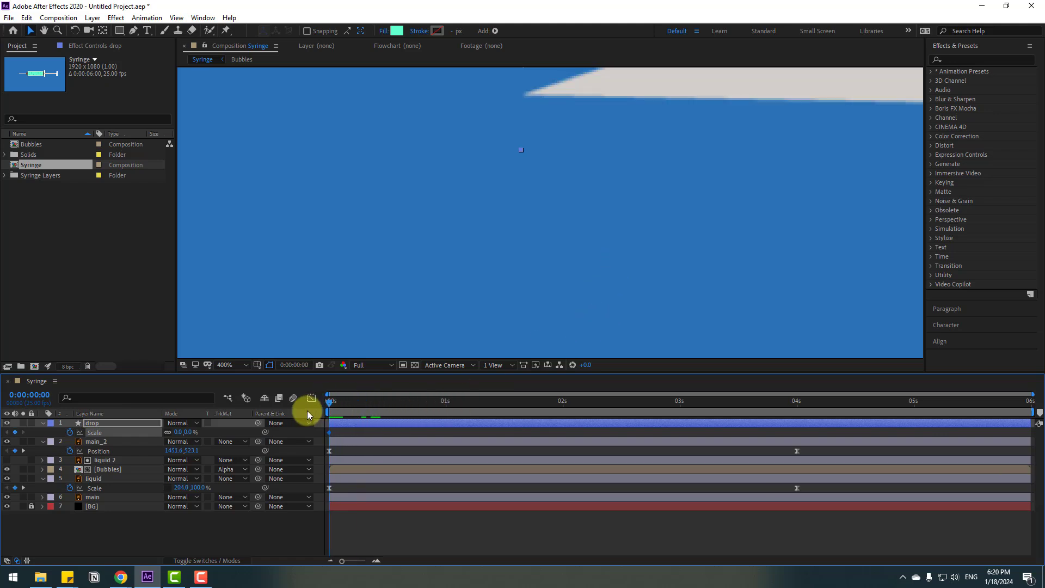
- Jump ahead 10 frames, keyframe the drop's scale to 100% and scrub to check its growth
click(293, 365)
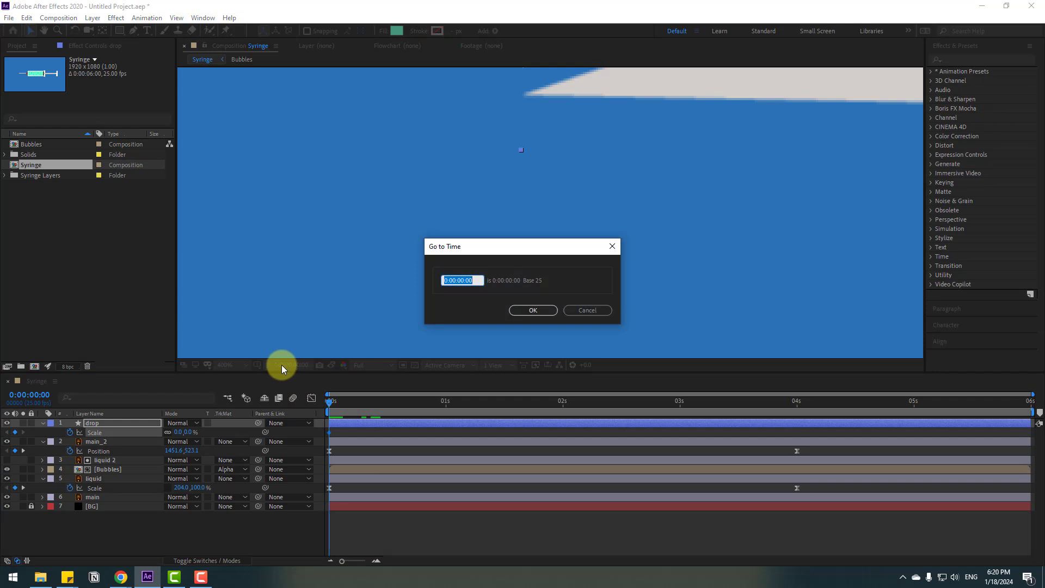
text(+10)
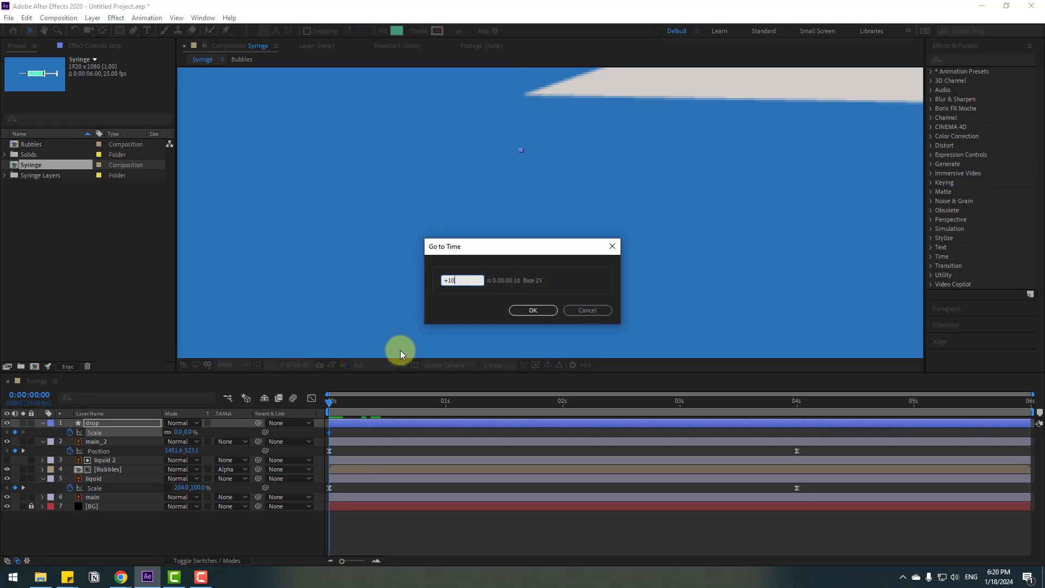
click(532, 310)
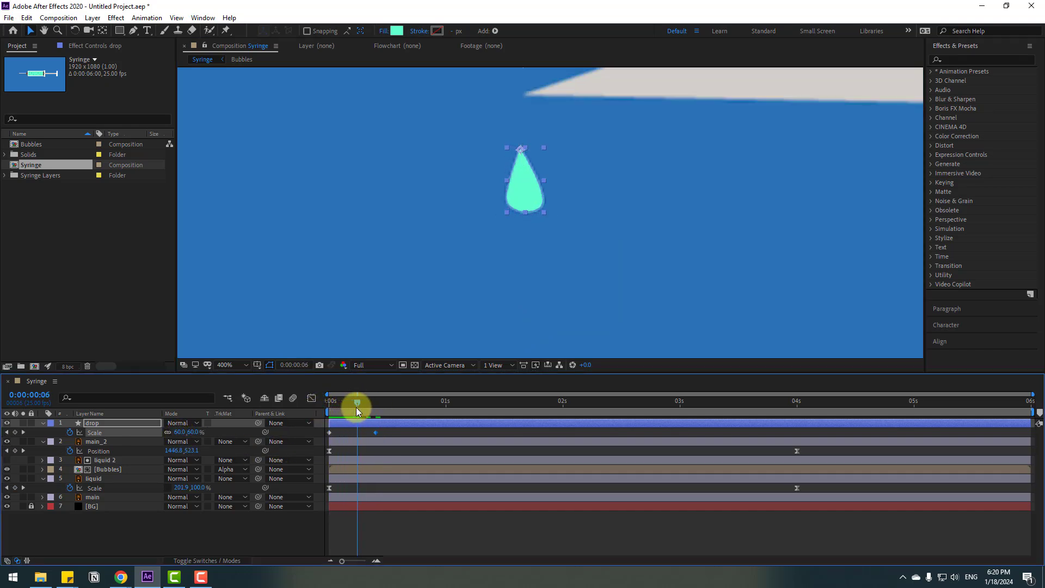
drag(357, 405, 370, 405)
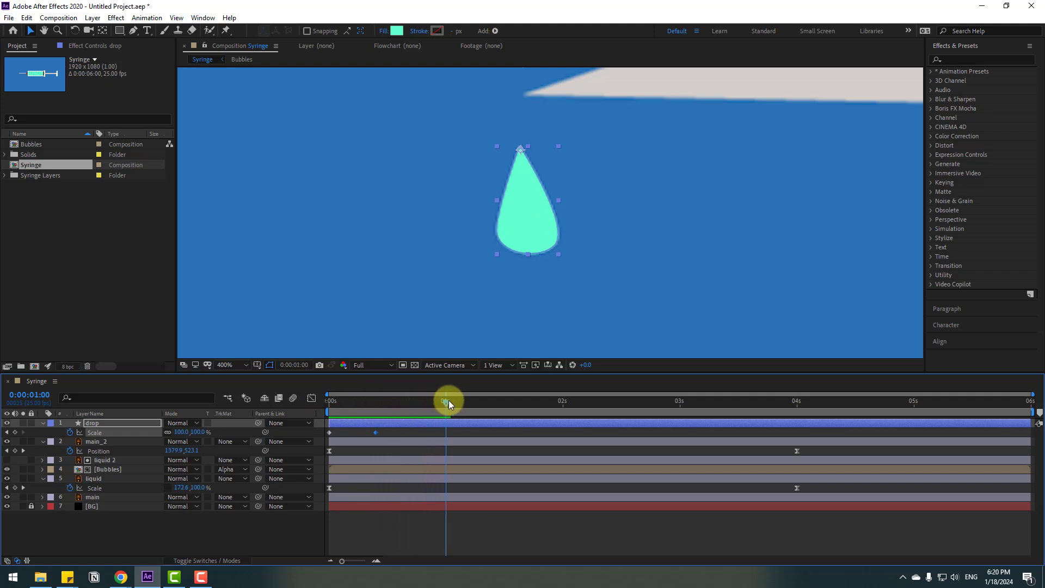
drag(446, 399, 450, 400)
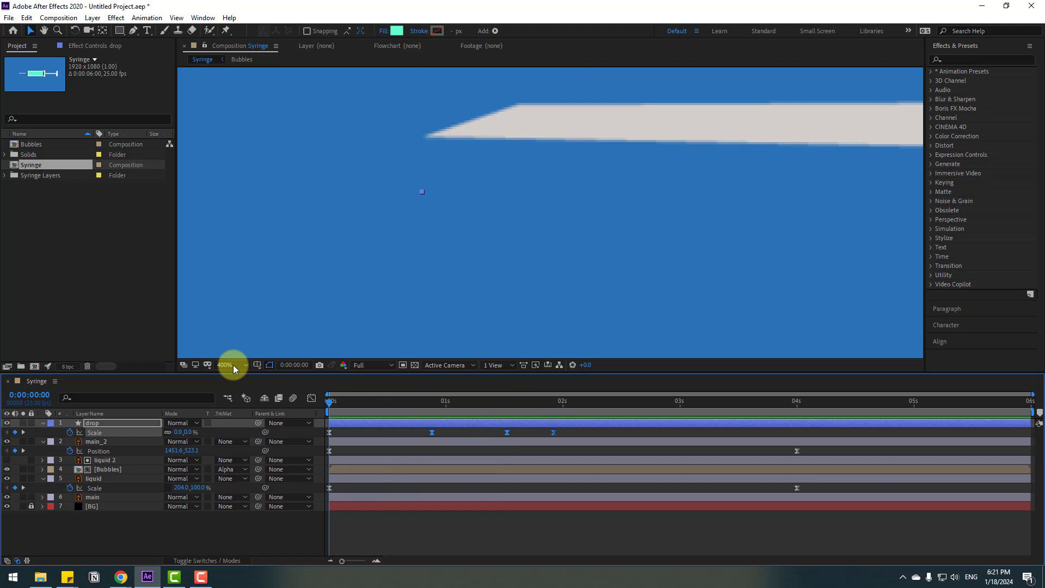
- Keyframe the drop's Position to fall straight down from the needle tip and apply Easy Ease
click(225, 364)
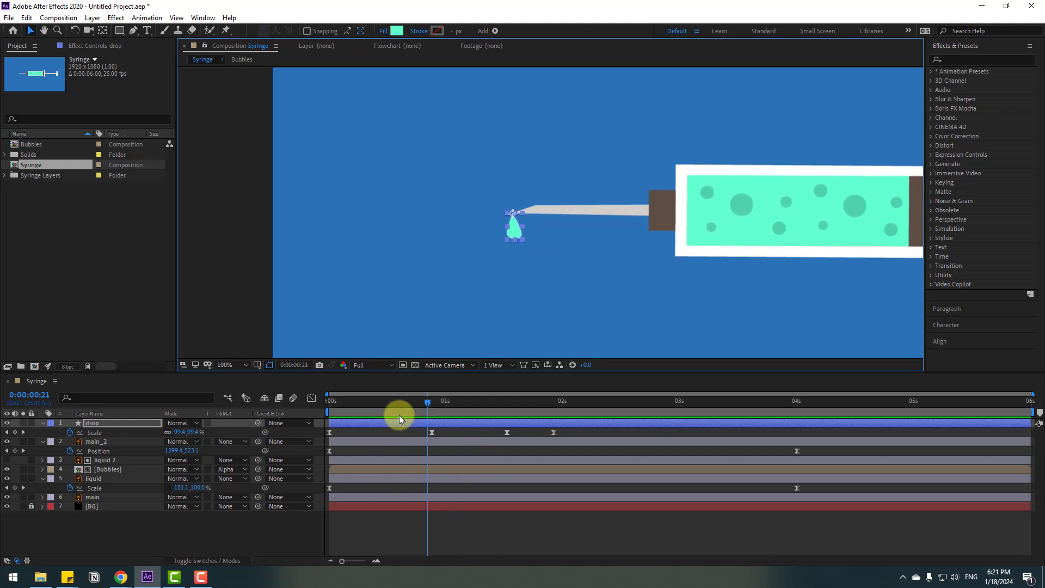
drag(426, 406, 410, 406)
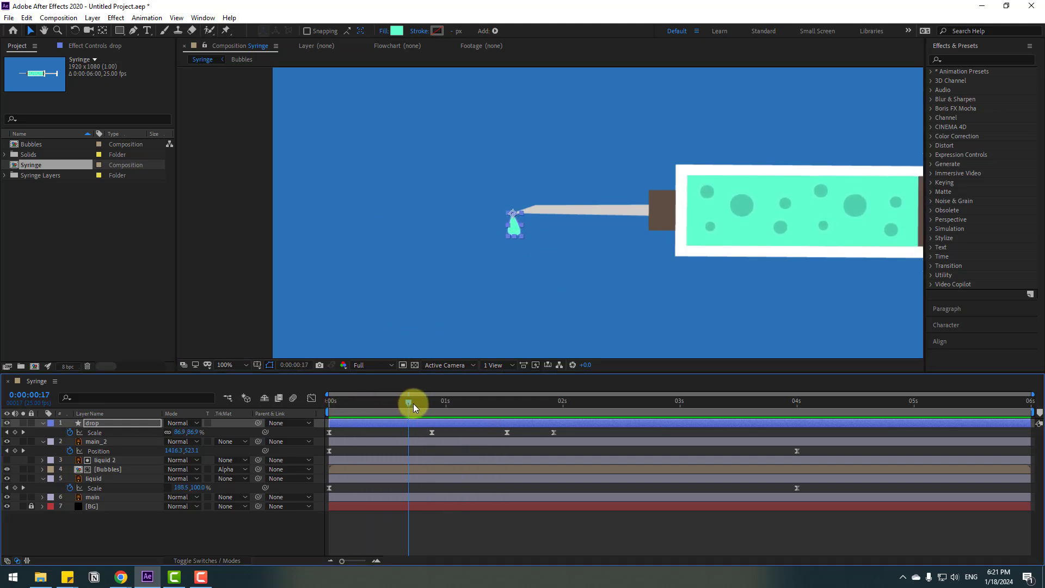
click(410, 401)
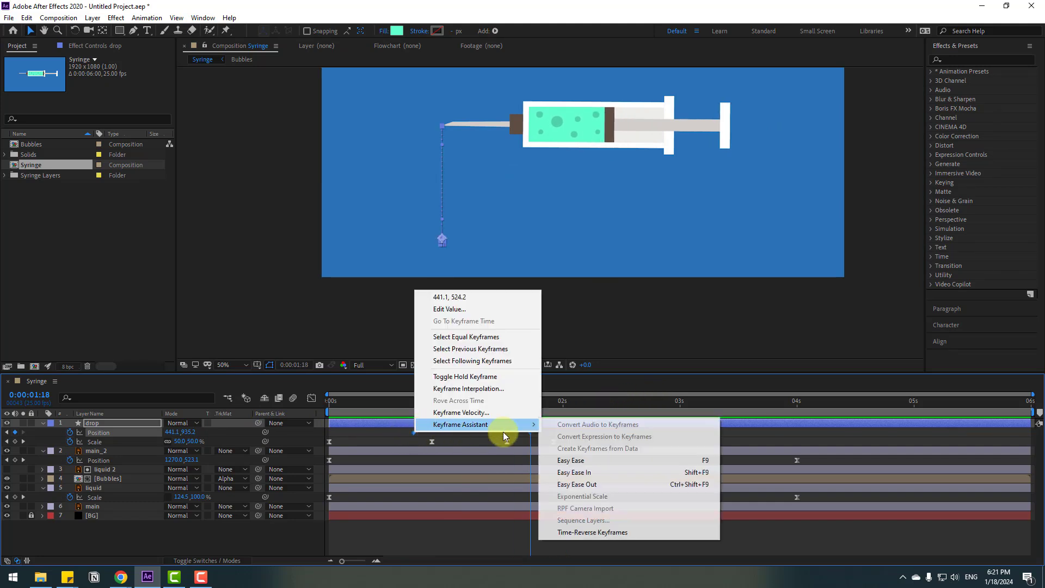
click(570, 460)
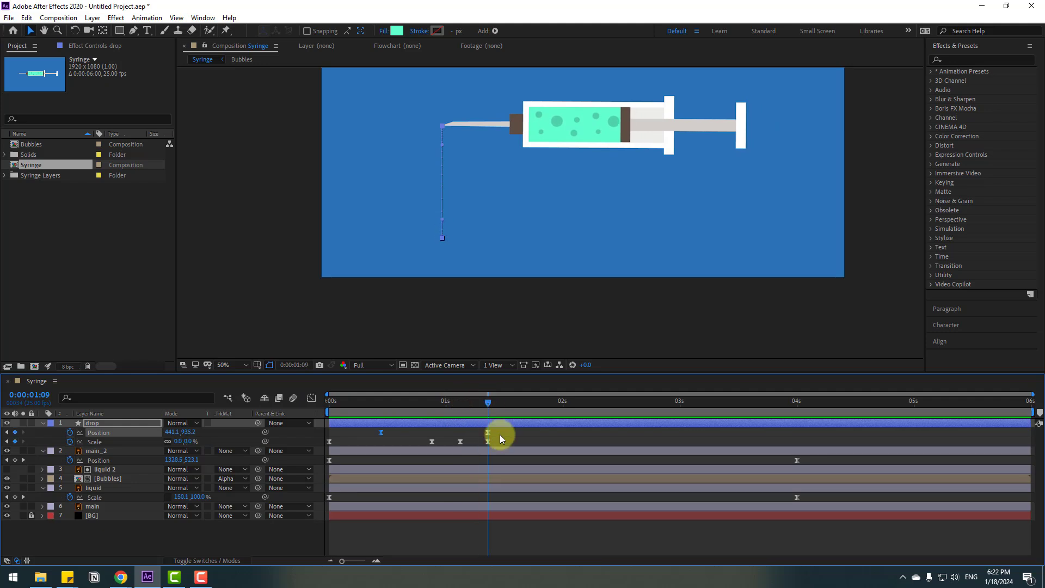
- Duplicate the drop layer repeatedly and stagger each copy later so drops keep falling
click(26, 17)
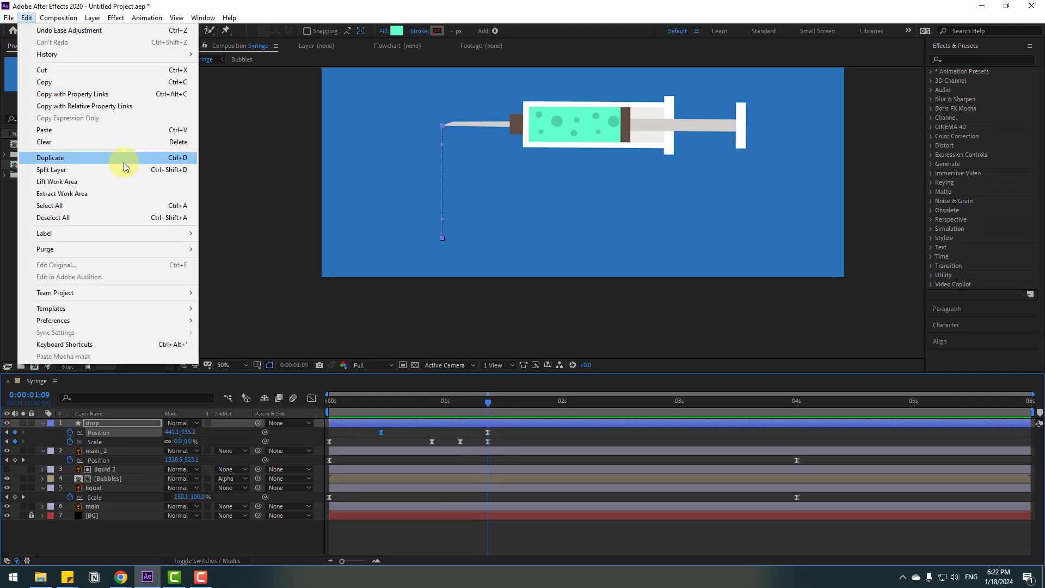
click(51, 157)
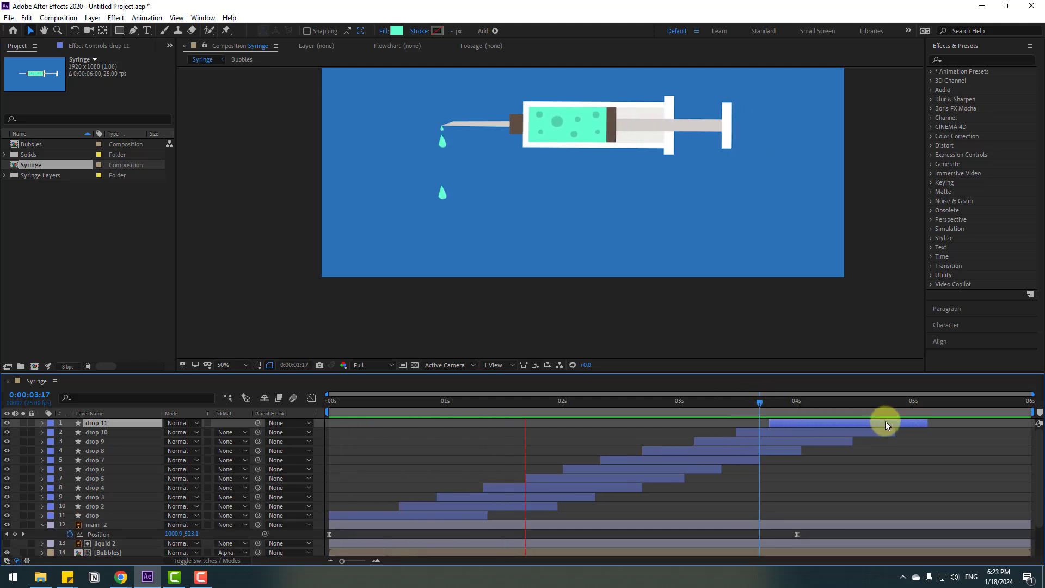
drag(759, 404, 759, 404)
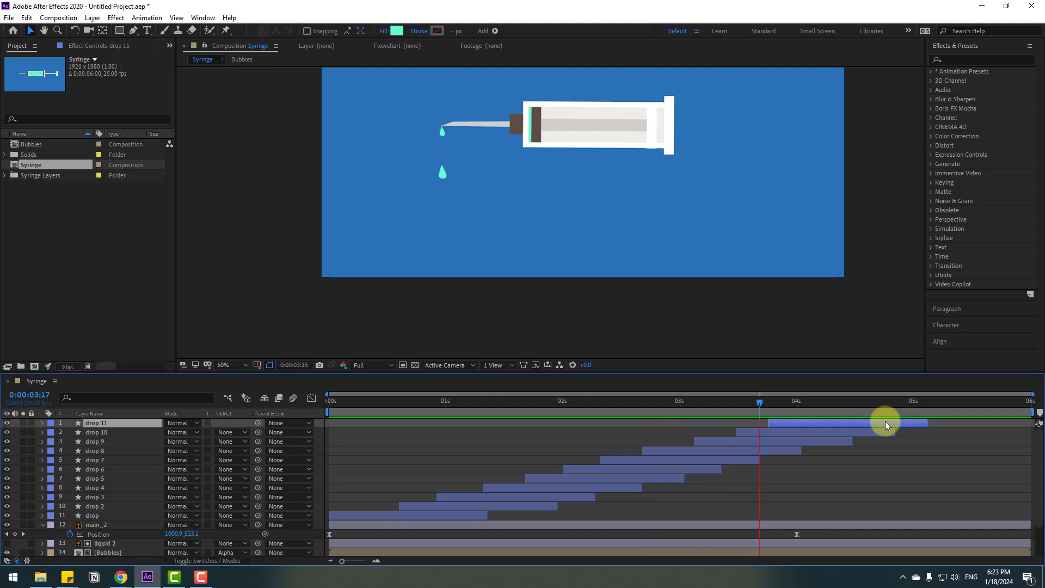